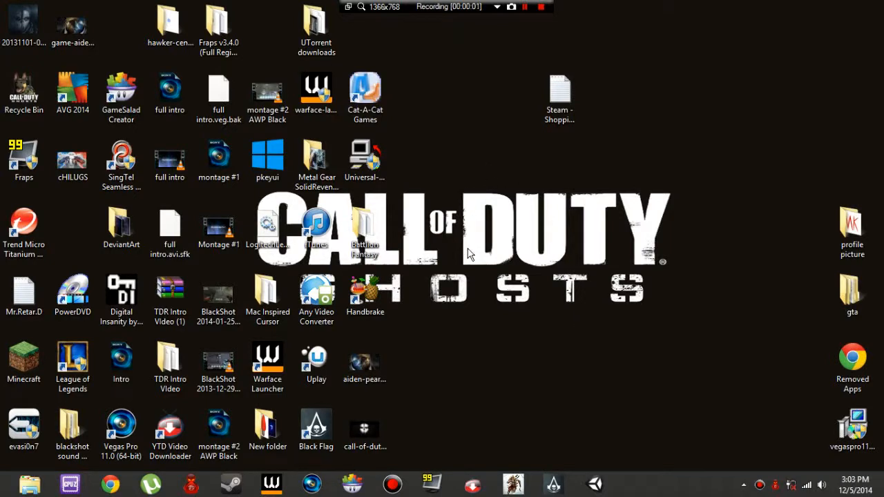
Step: Launch Chrome from the taskbar and bring up store.steampowered.com
left_click(110, 484)
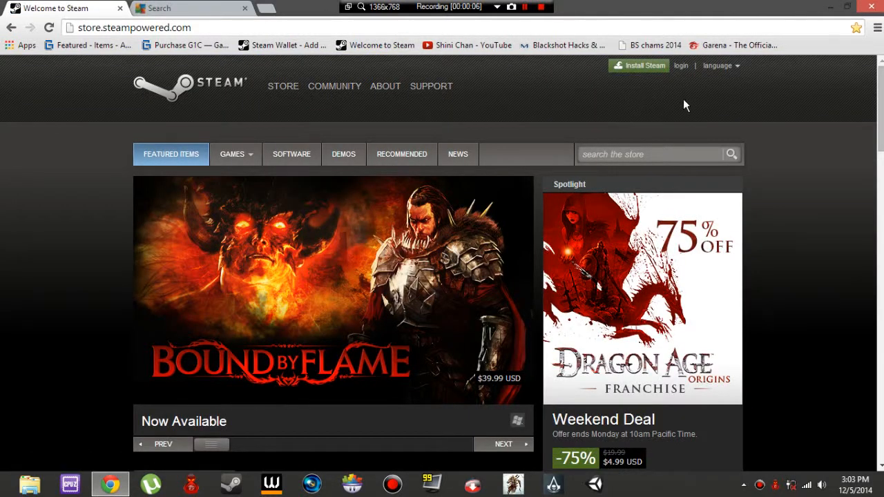
Step: Log in to the Steam account with the account name and password
left_click(680, 65)
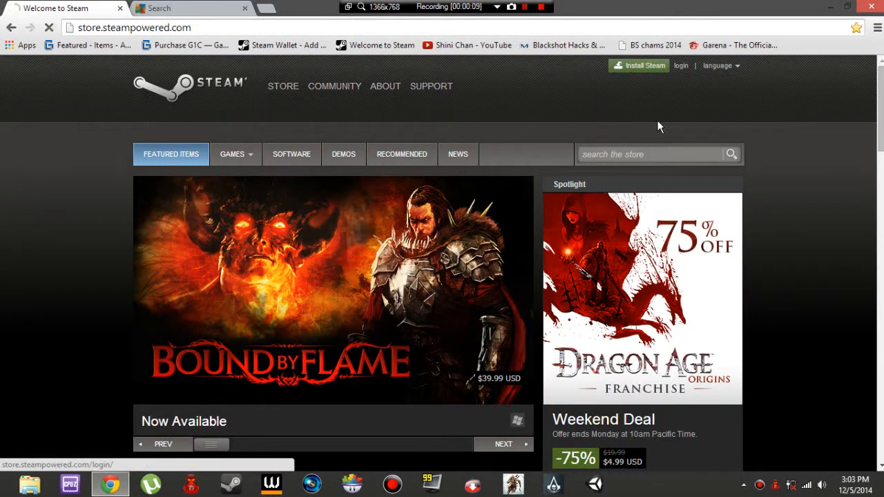
left_click(681, 65)
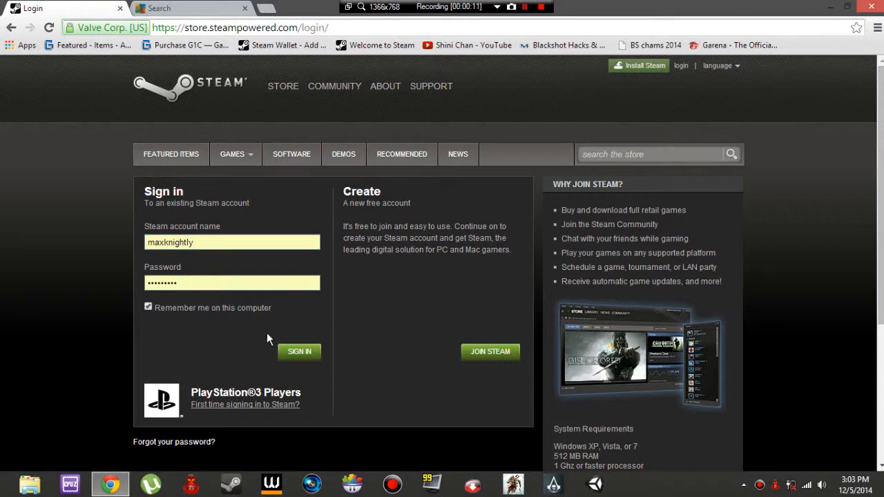
left_click(299, 352)
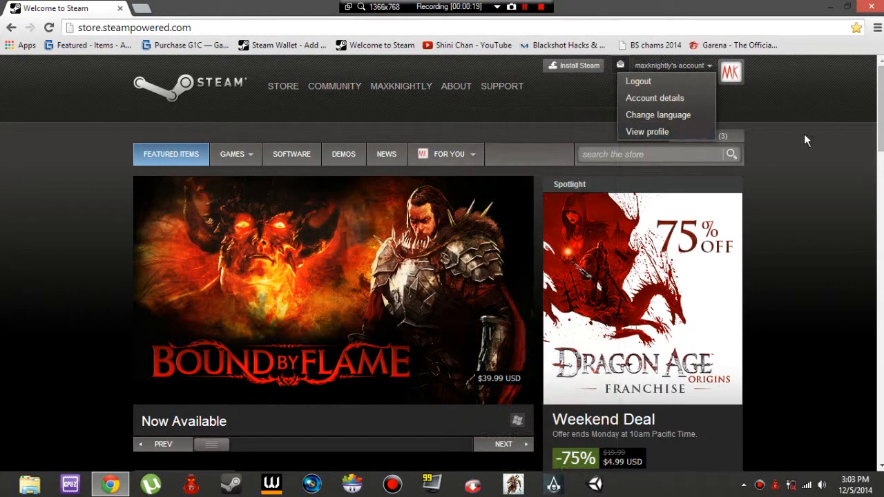
mouse_move(639, 82)
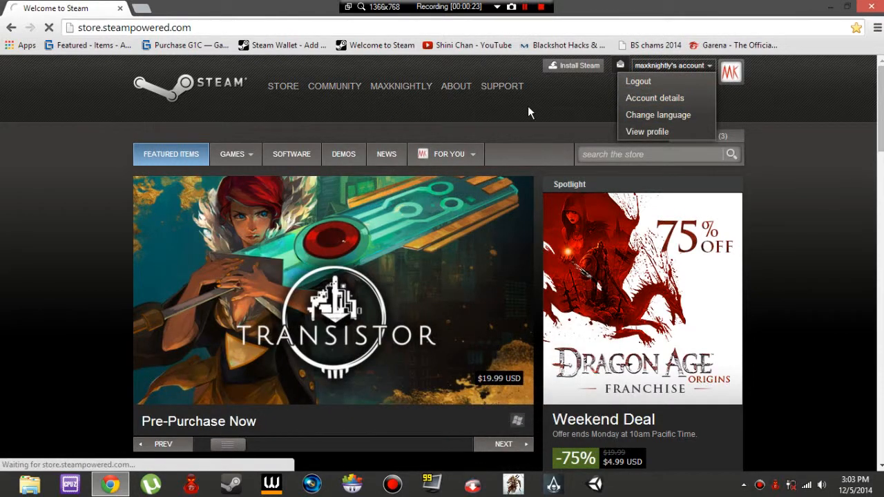
Step: From Account details, add $5.00 to the Steam Wallet, paying with MOL Points
left_click(655, 97)
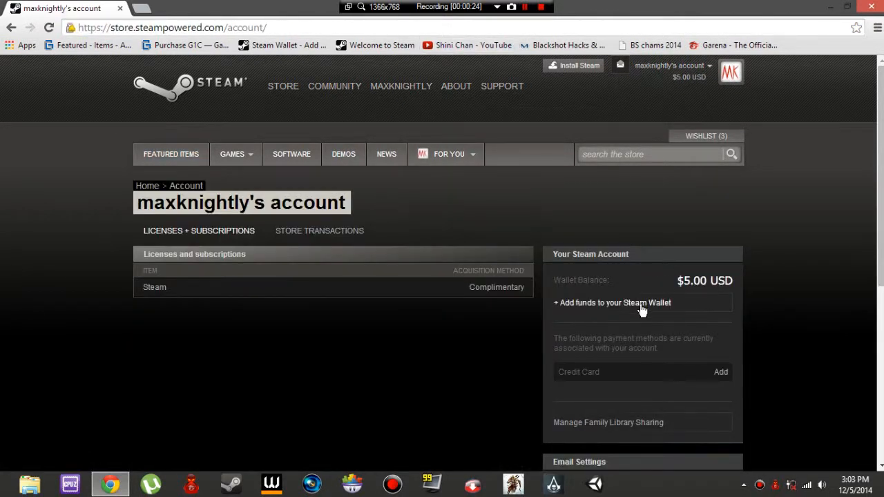
left_click(612, 303)
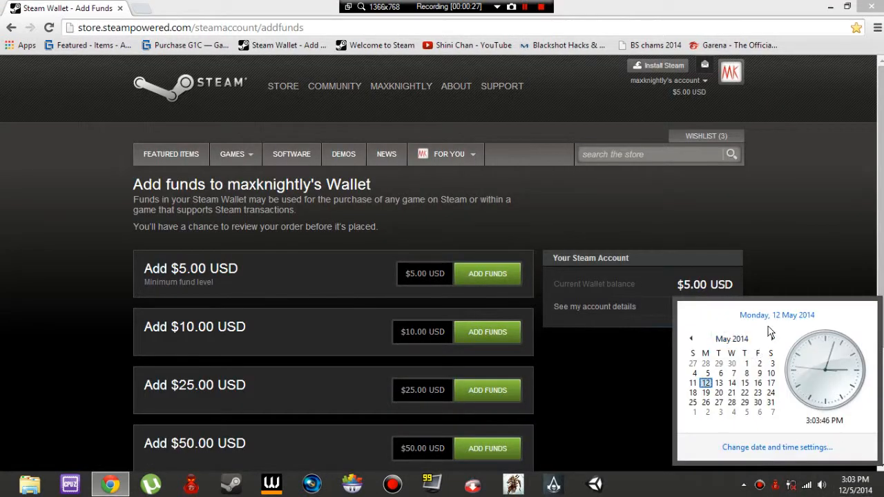
left_click(524, 197)
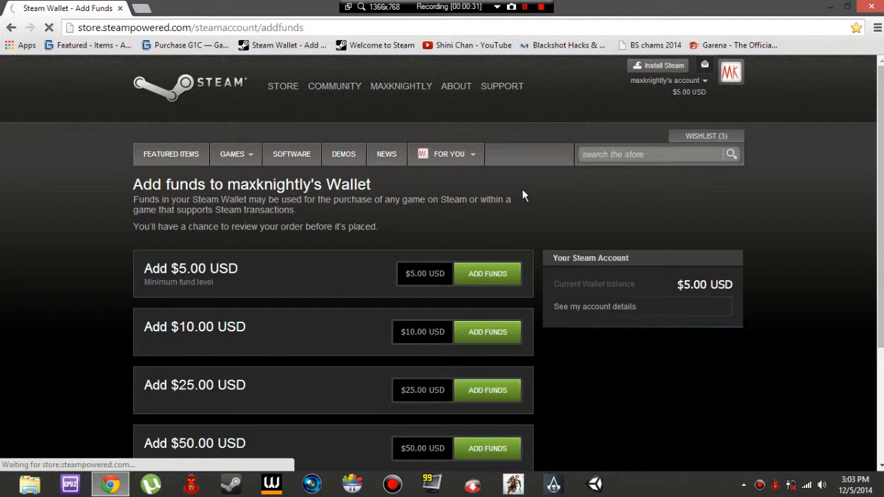
left_click(487, 273)
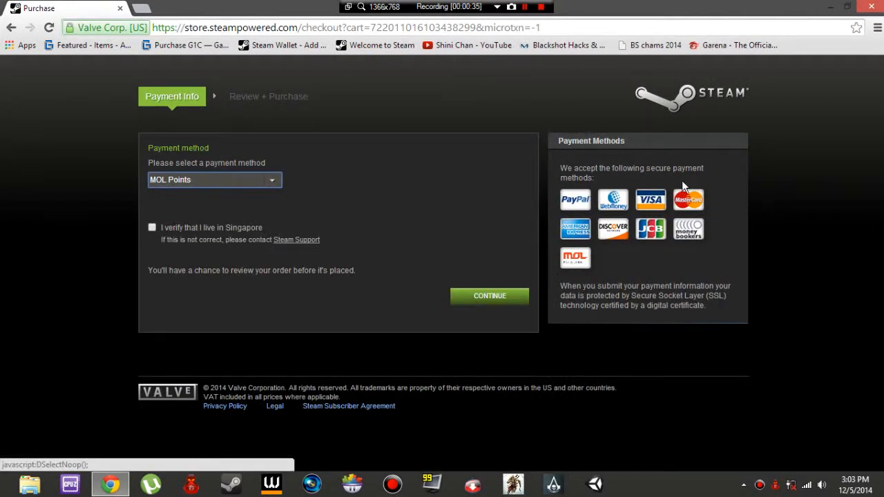
mouse_move(577, 259)
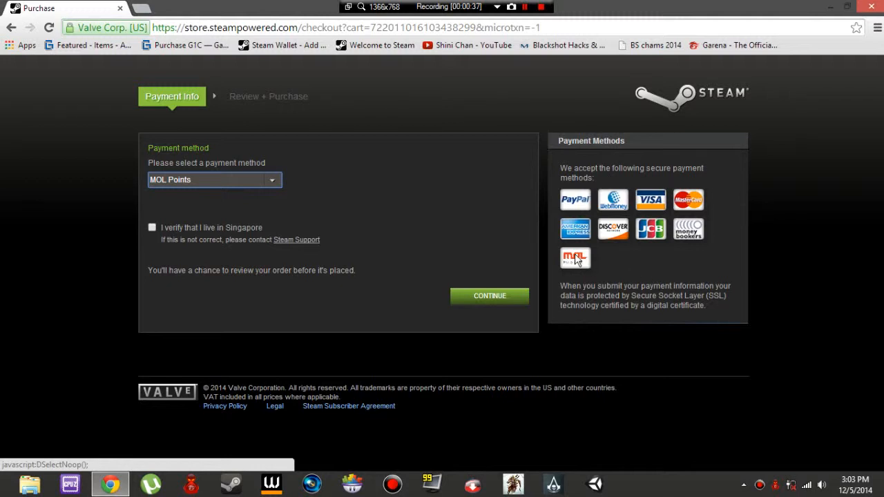
Step: Verify Singapore residence, accept the Subscriber Agreement and continue the $5.00 order to MOL
left_click(152, 228)
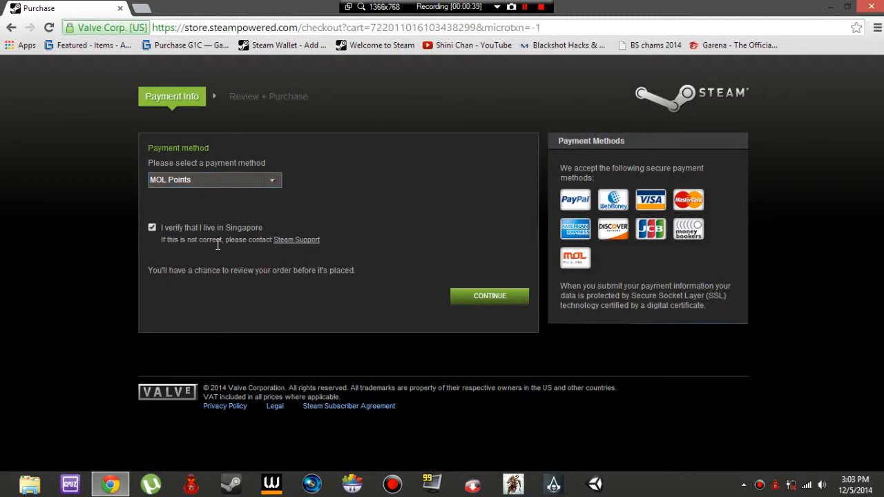
left_click(490, 295)
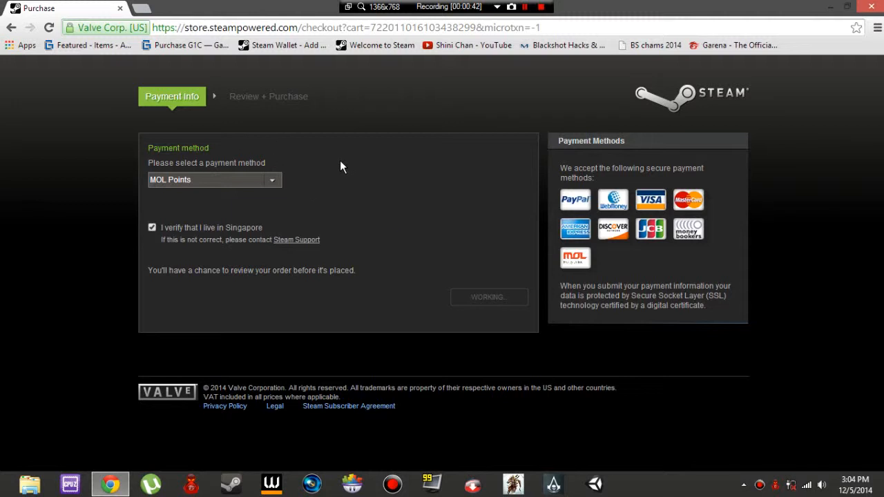
left_click(488, 296)
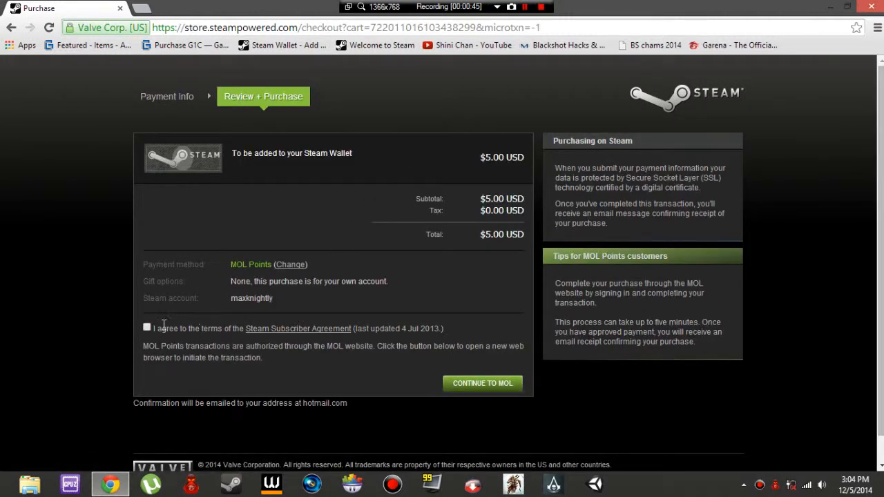
left_click(146, 326)
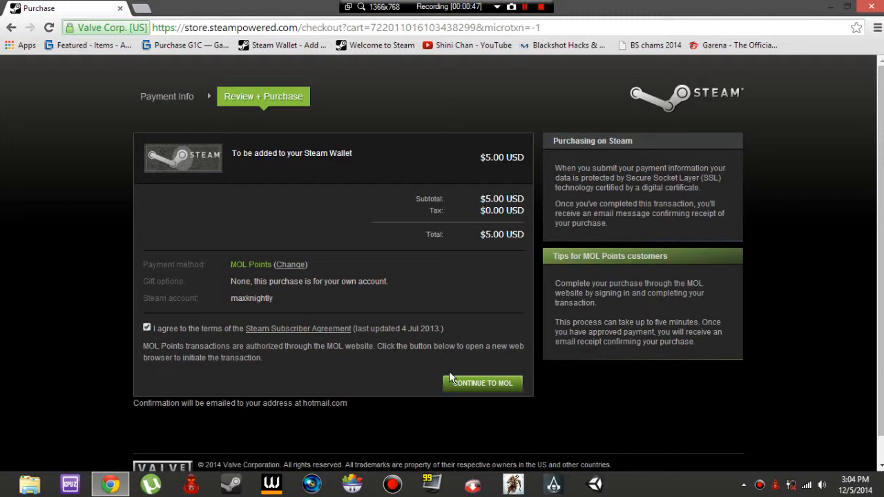
left_click(483, 384)
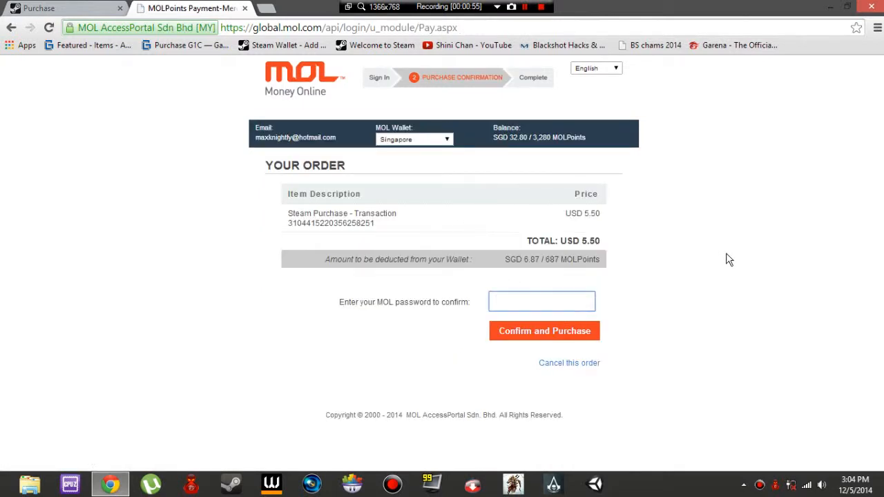
mouse_move(670, 223)
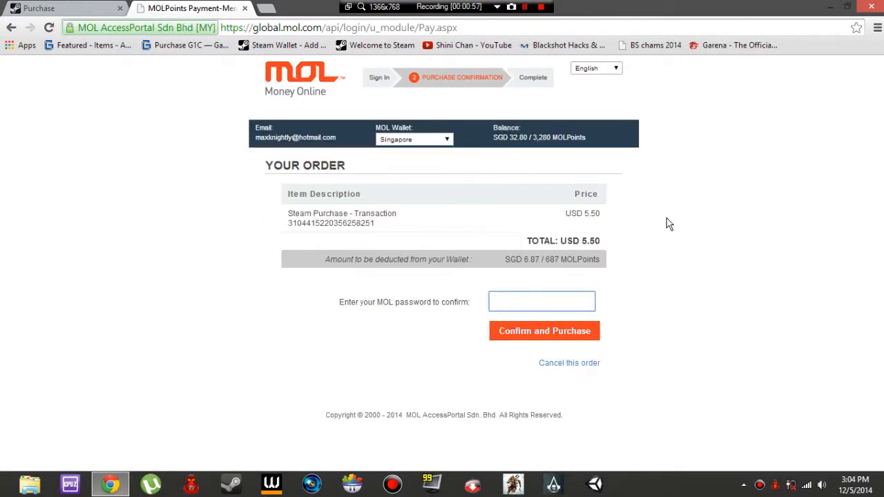
mouse_move(712, 239)
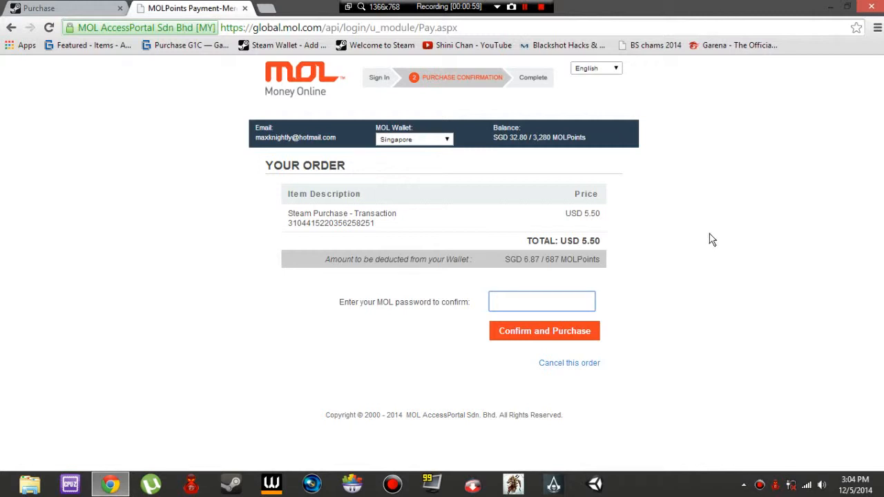
Step: Confirm the USD 5.50 MOL Points purchase with the MOL password
left_click(541, 302)
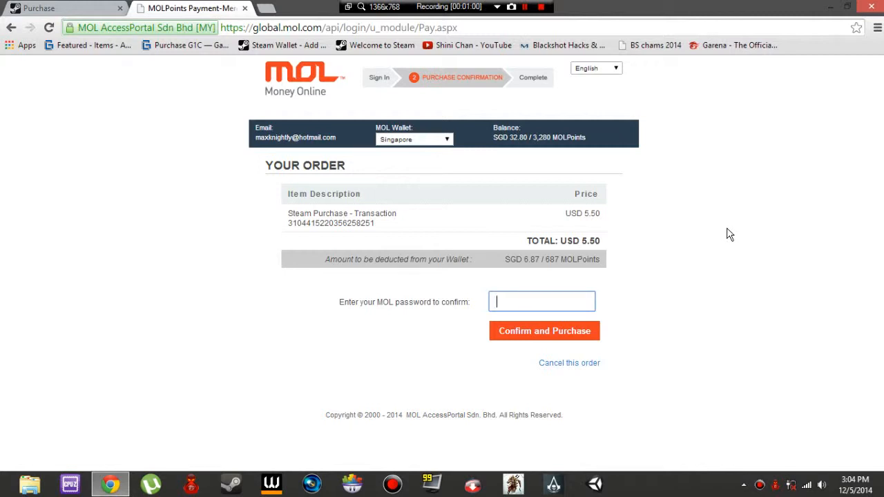
type("password")
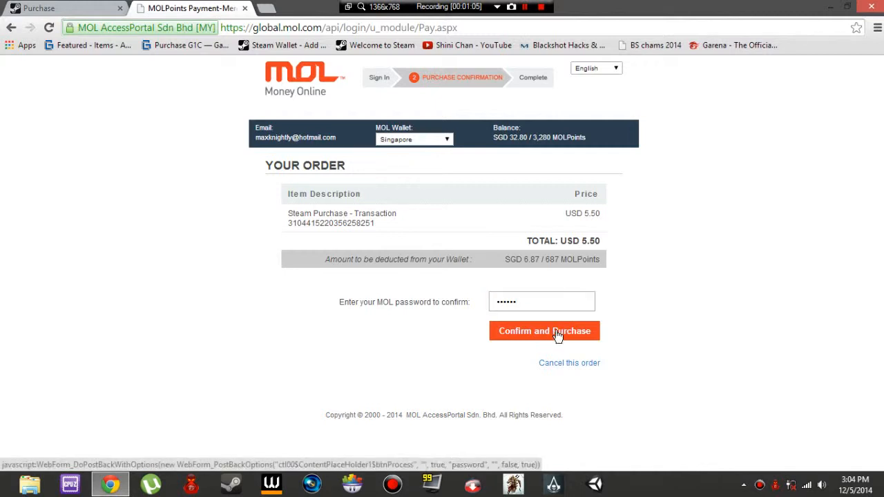
left_click(545, 331)
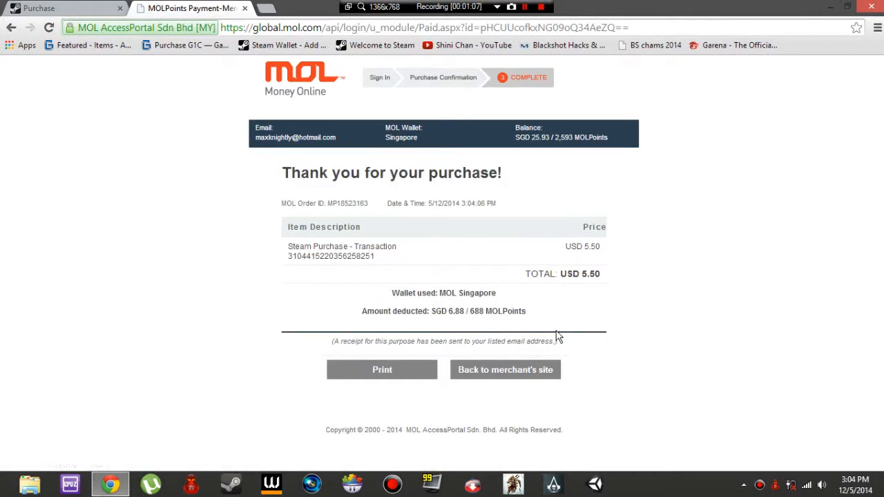
mouse_move(577, 171)
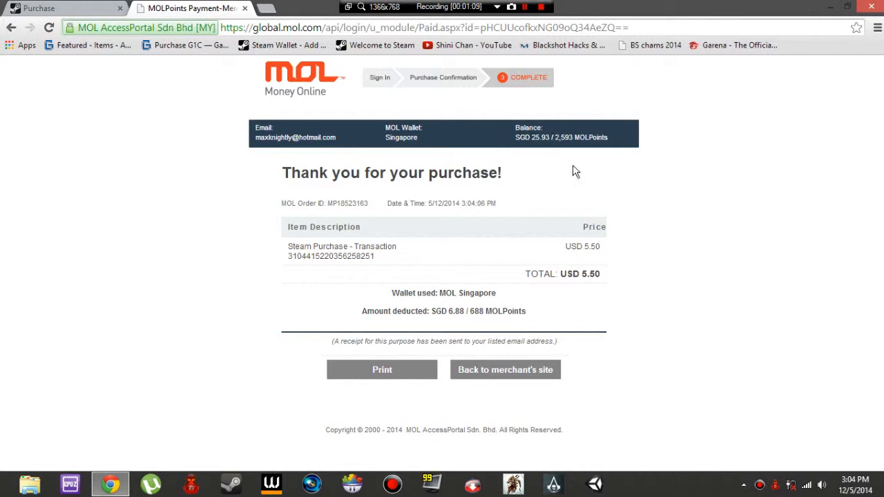
mouse_move(525, 260)
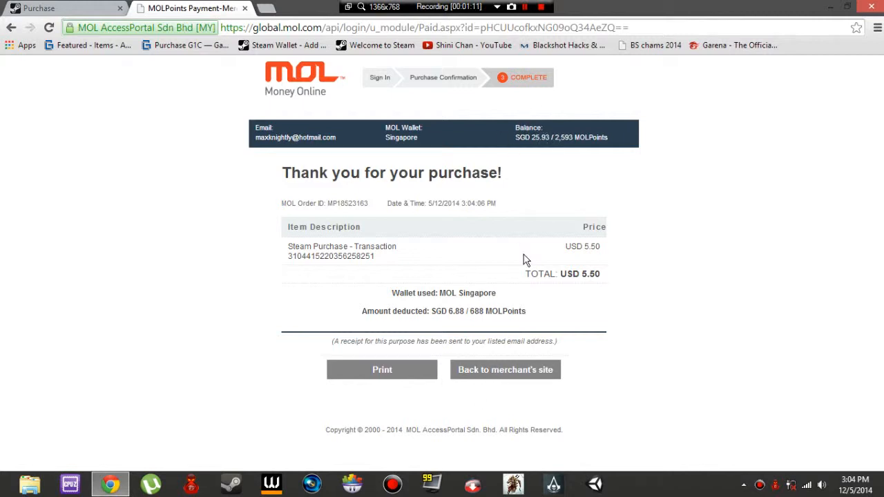
Step: Go back to the merchant site and return to the Steam store homepage
left_click(505, 369)
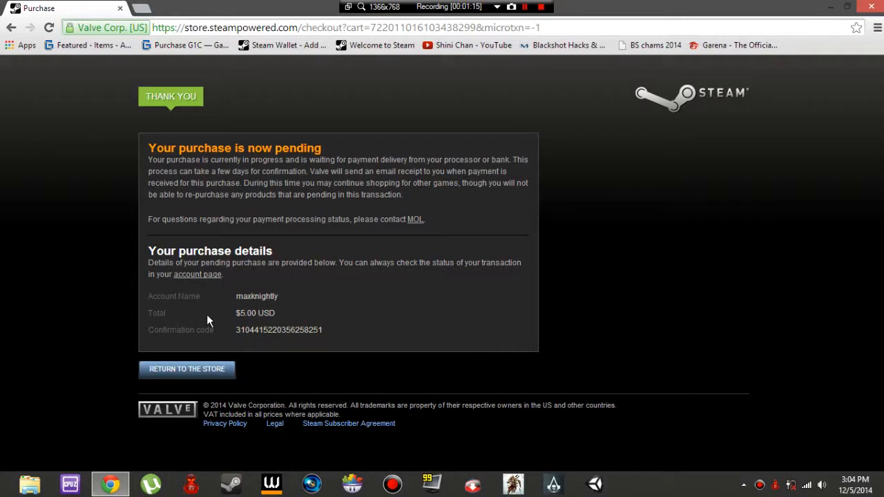
left_click(186, 369)
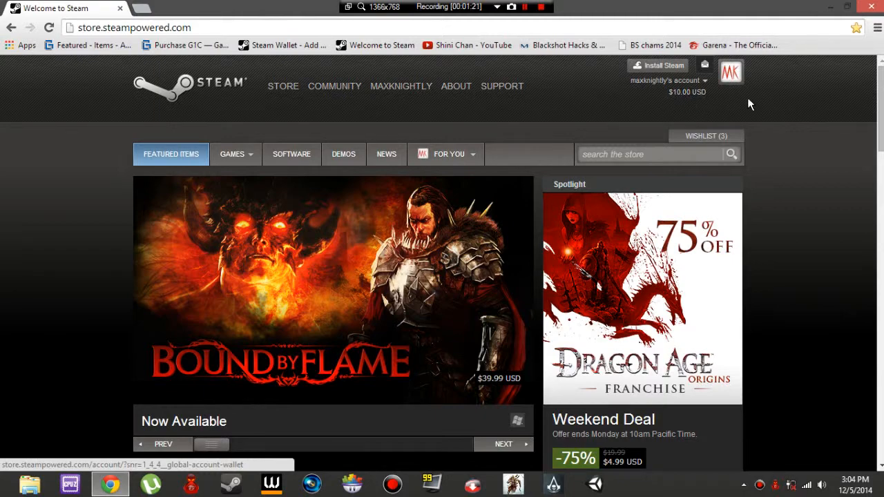
scroll("down", 3)
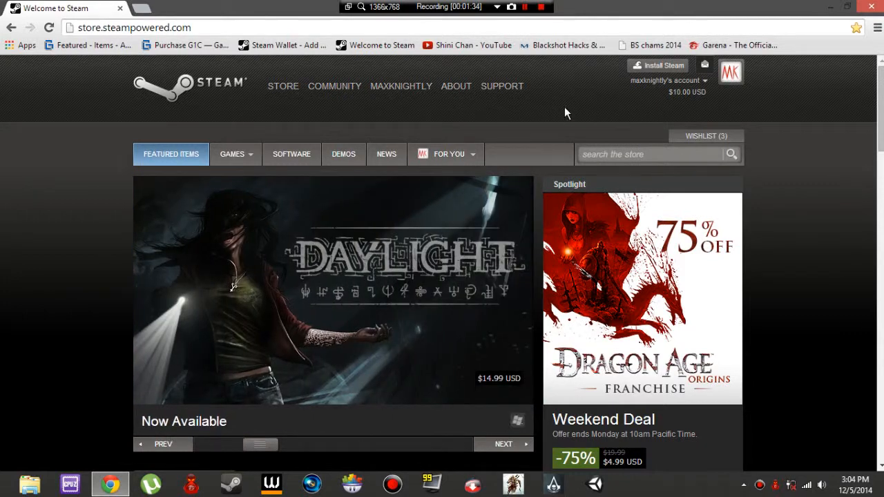
scroll("down", 3)
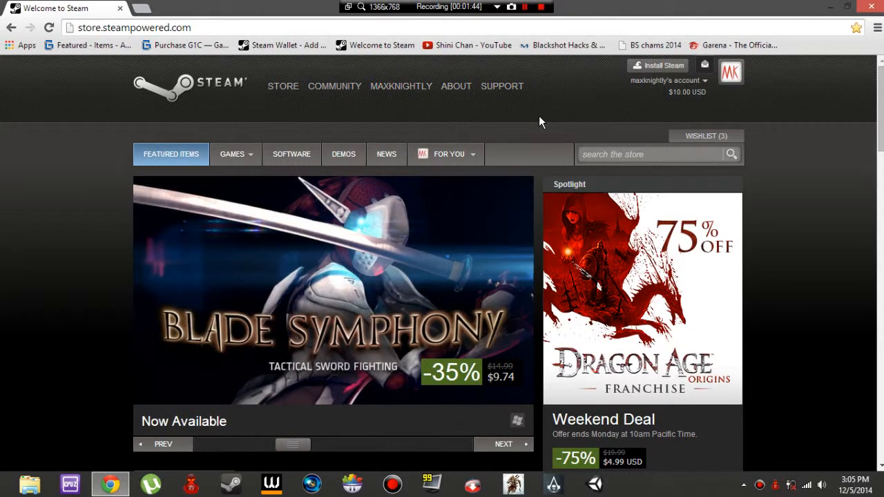
mouse_move(198, 112)
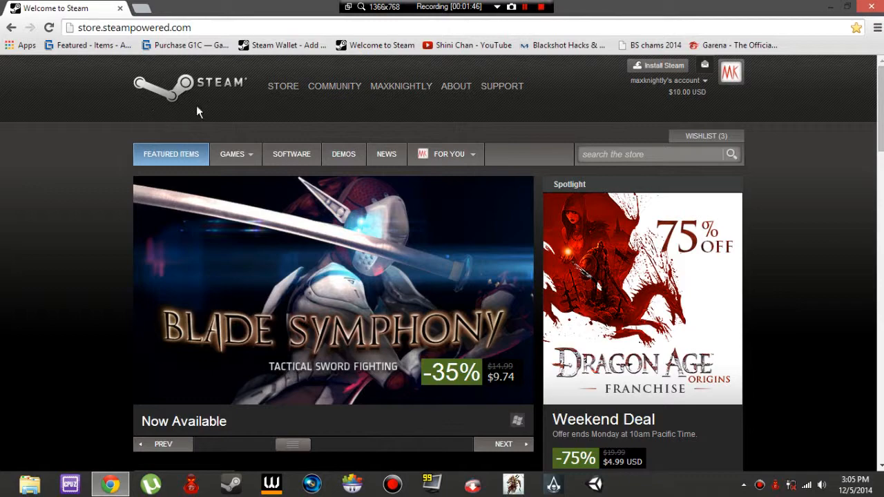
scroll("down", 3)
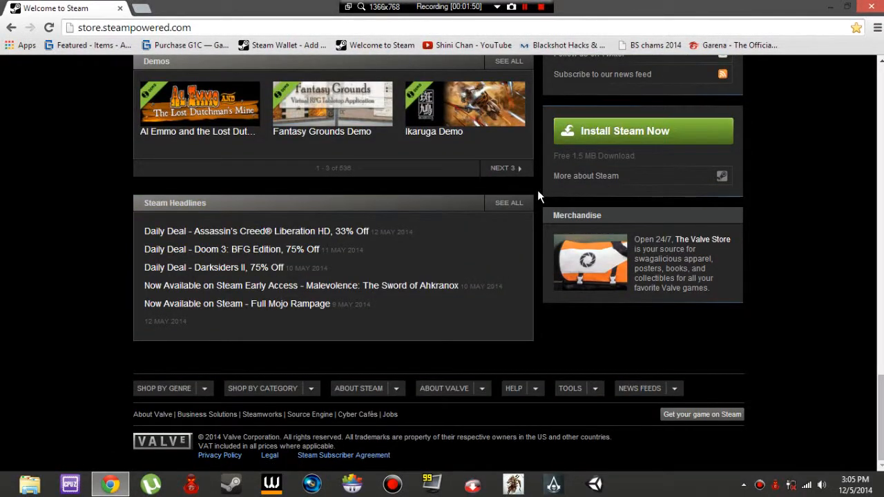
scroll("up", 3)
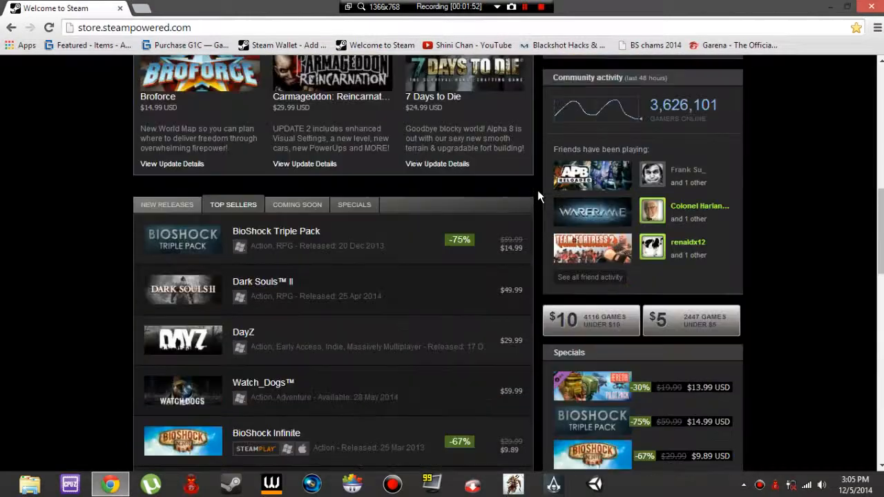